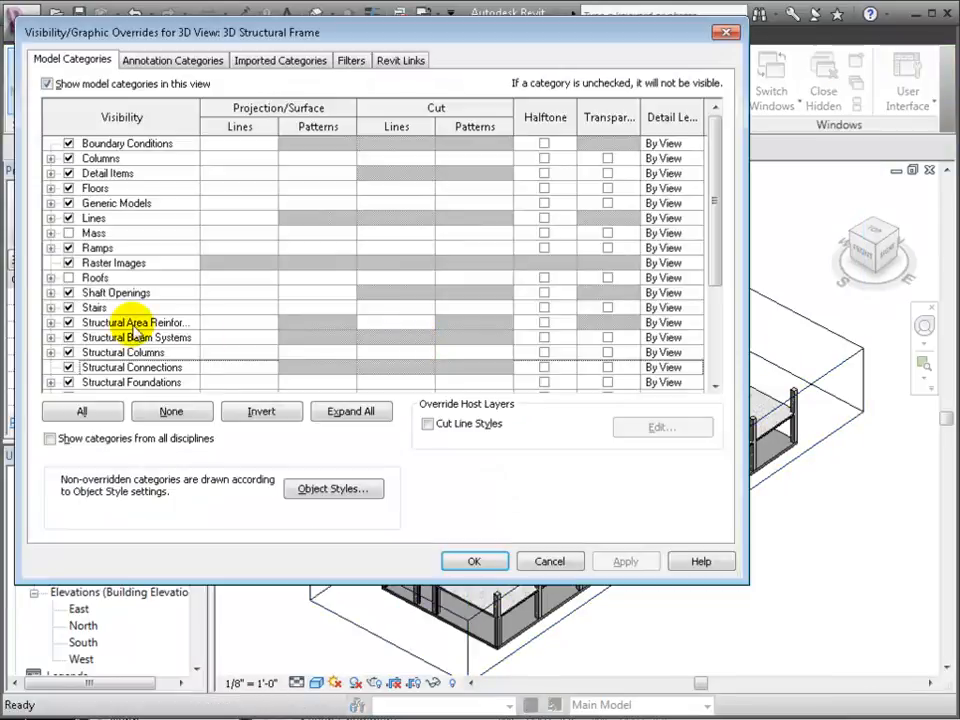
# Turn on Architectural Model.rvt under Revit Links in Visibility/Graphics, then browse to Structural Plans
pyautogui.scroll(-3)
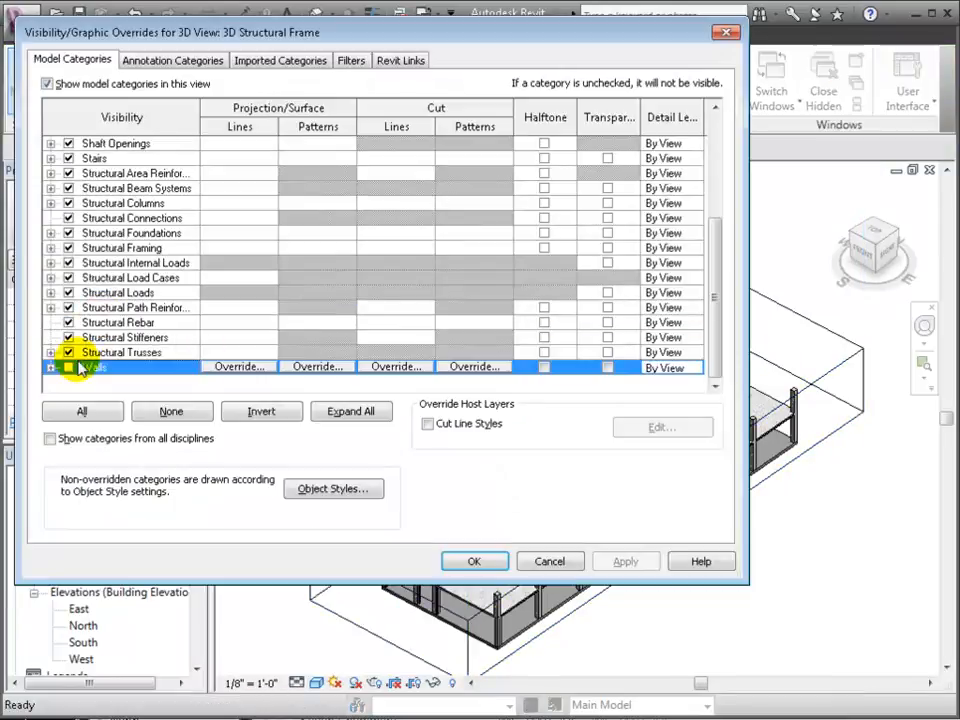
pyautogui.click(400, 59)
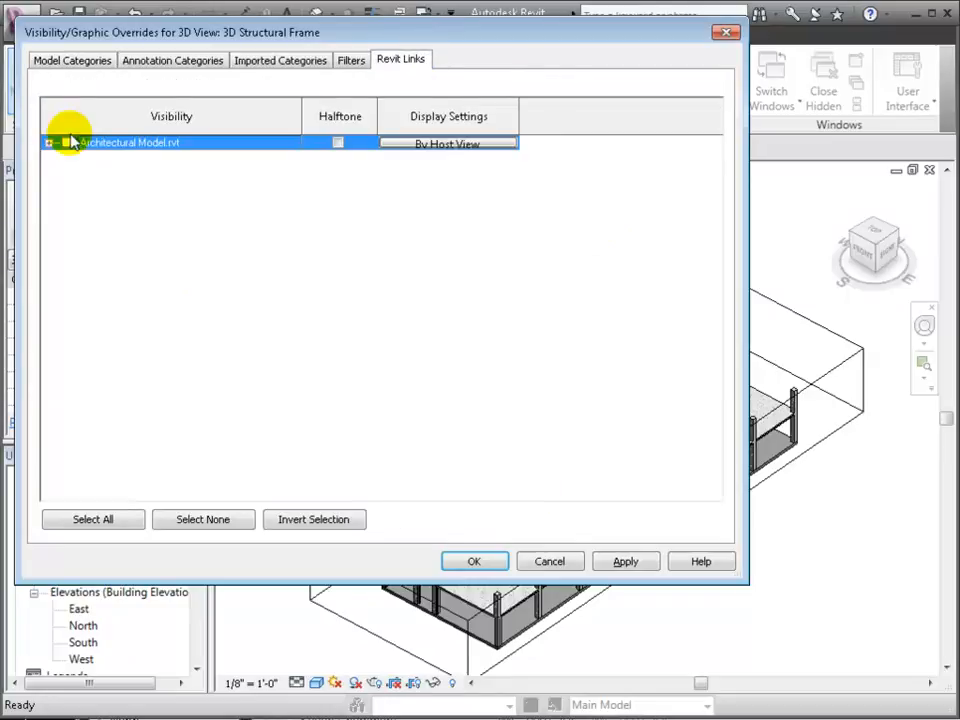
pyautogui.click(67, 142)
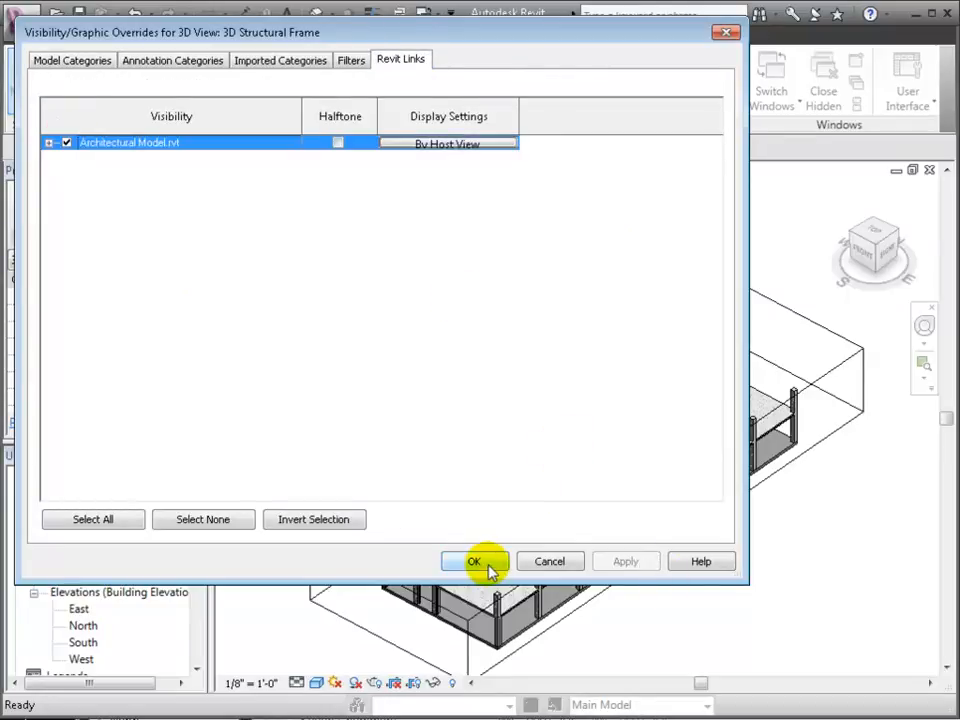
pyautogui.click(474, 561)
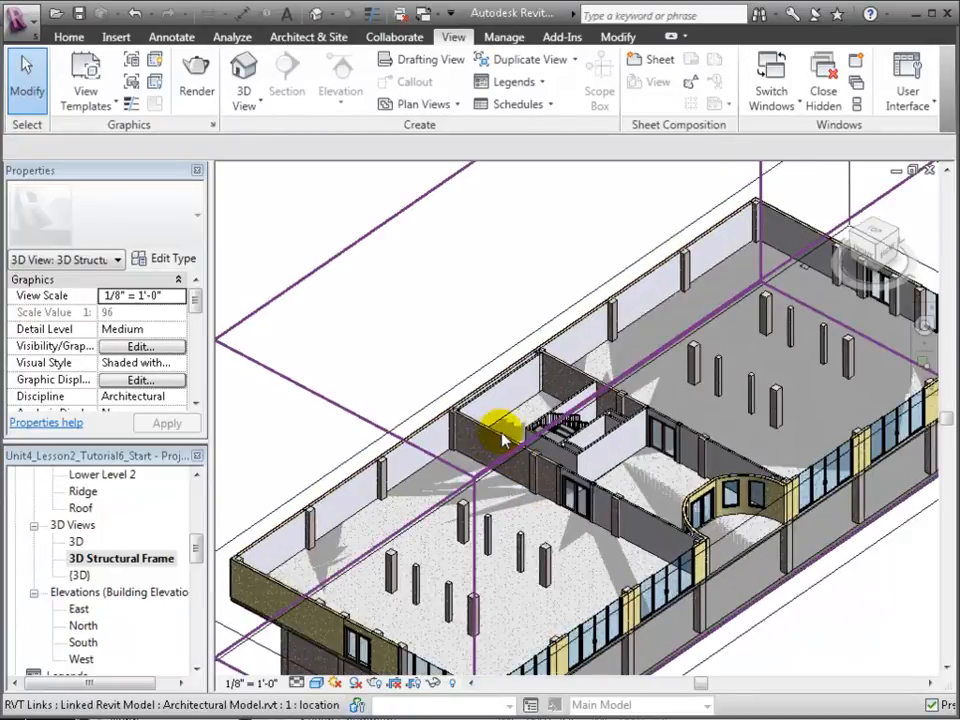
pyautogui.click(570, 375)
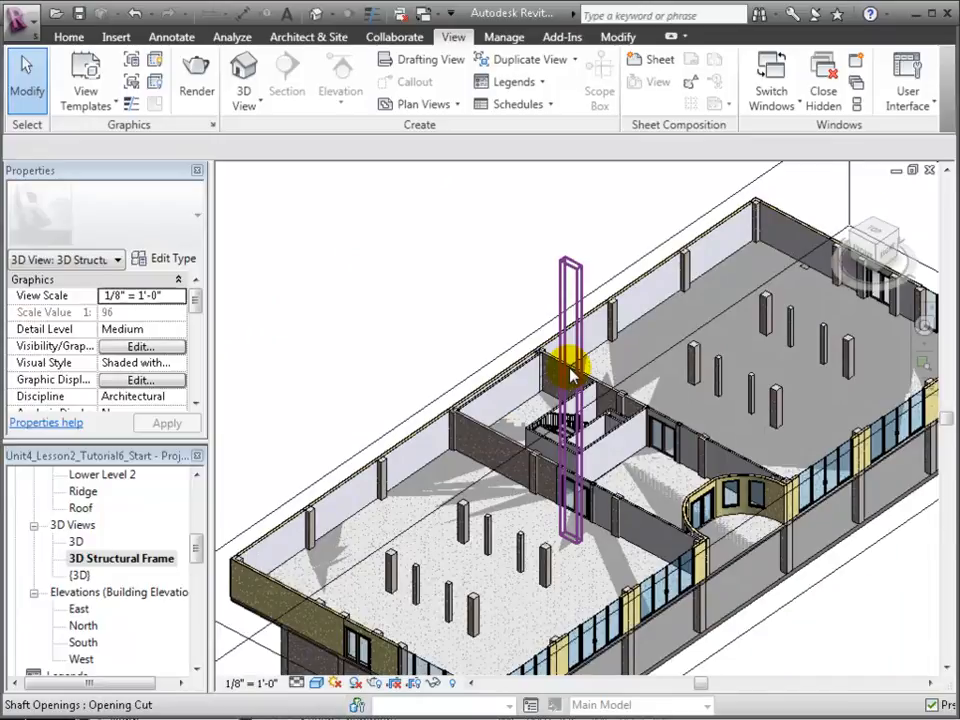
pyautogui.moveTo(570, 375); pyautogui.dragTo(600, 385)
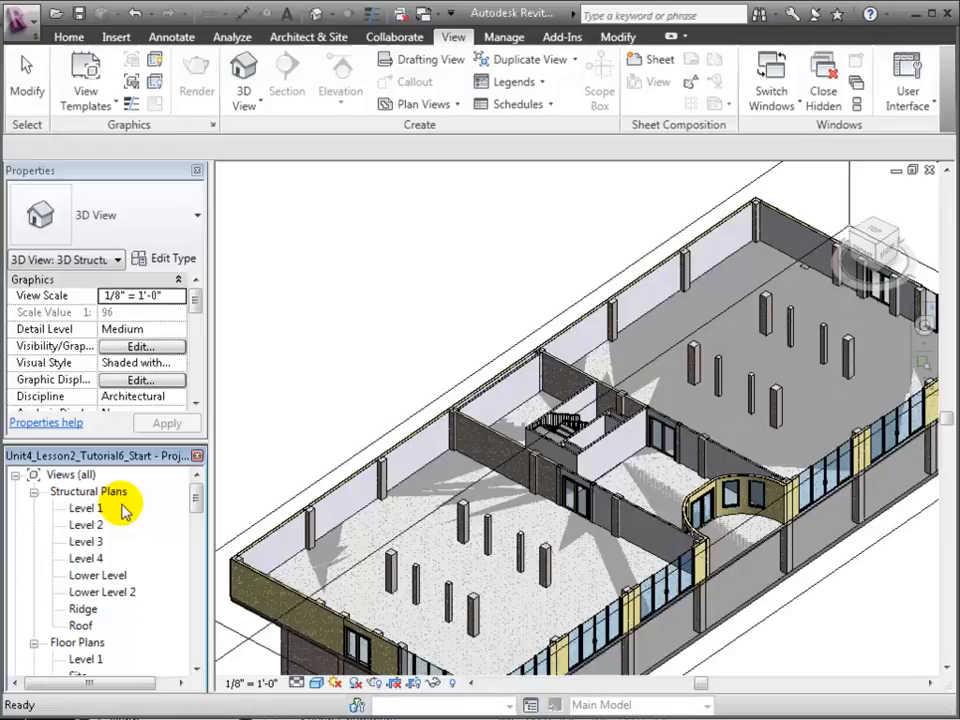
# Open Structural Plans > Level 1 and show the linked architectural model around the stair core
pyautogui.doubleClick(86, 508)
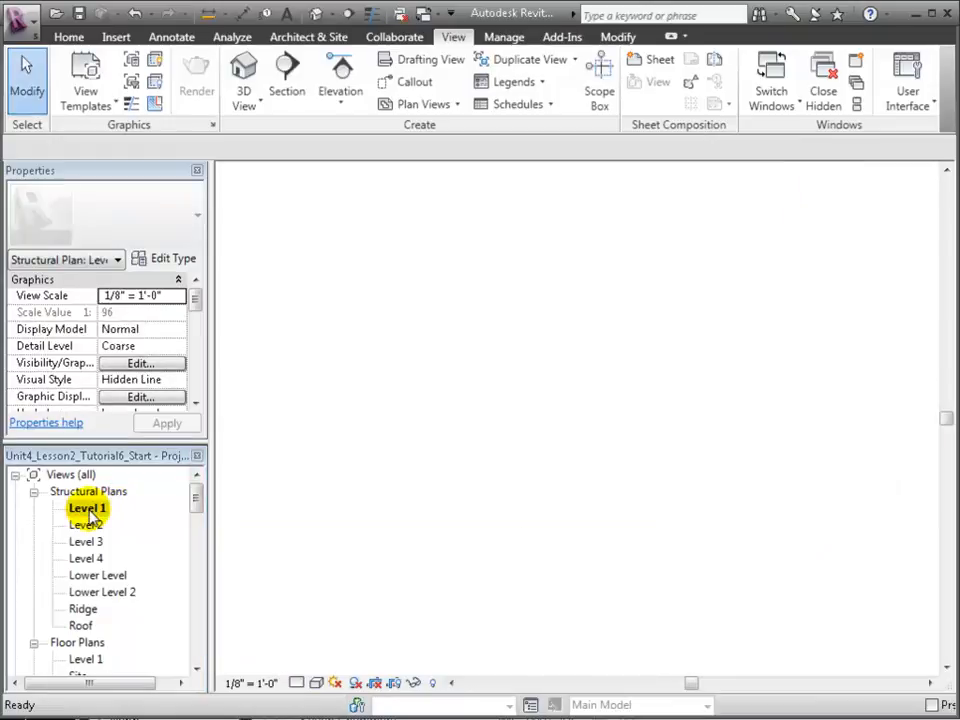
pyautogui.doubleClick(87, 508)
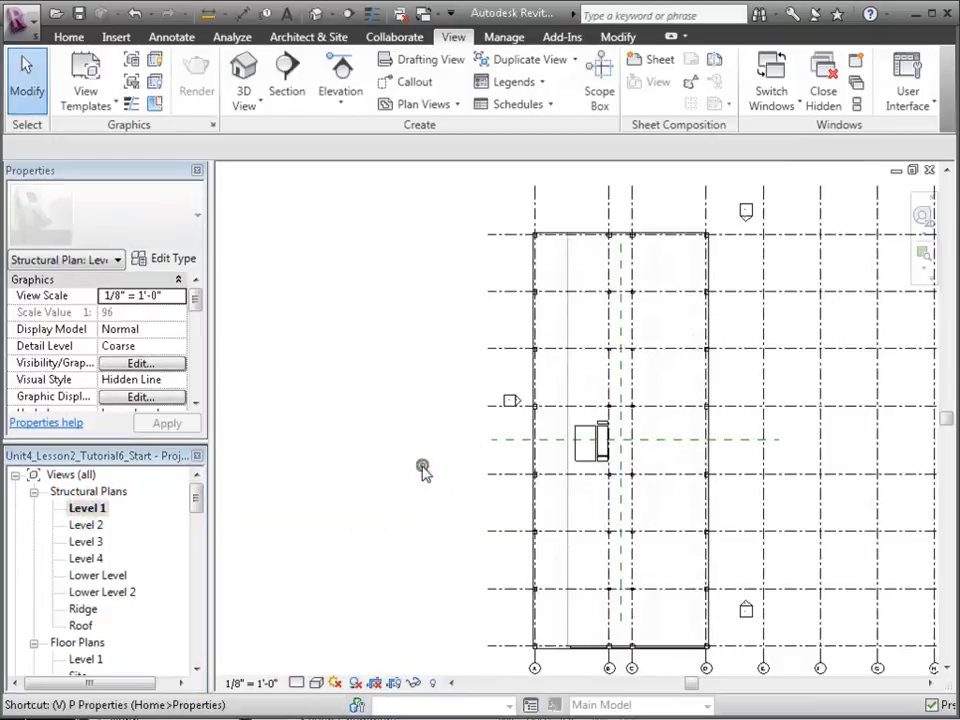
pyautogui.click(142, 363)
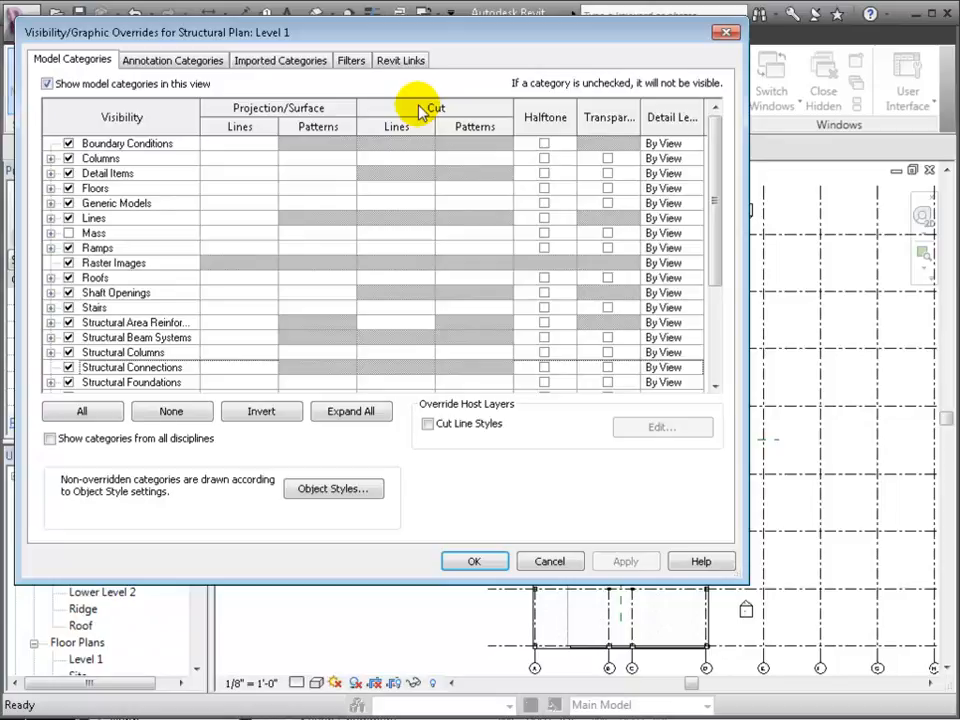
pyautogui.moveTo(405, 80)
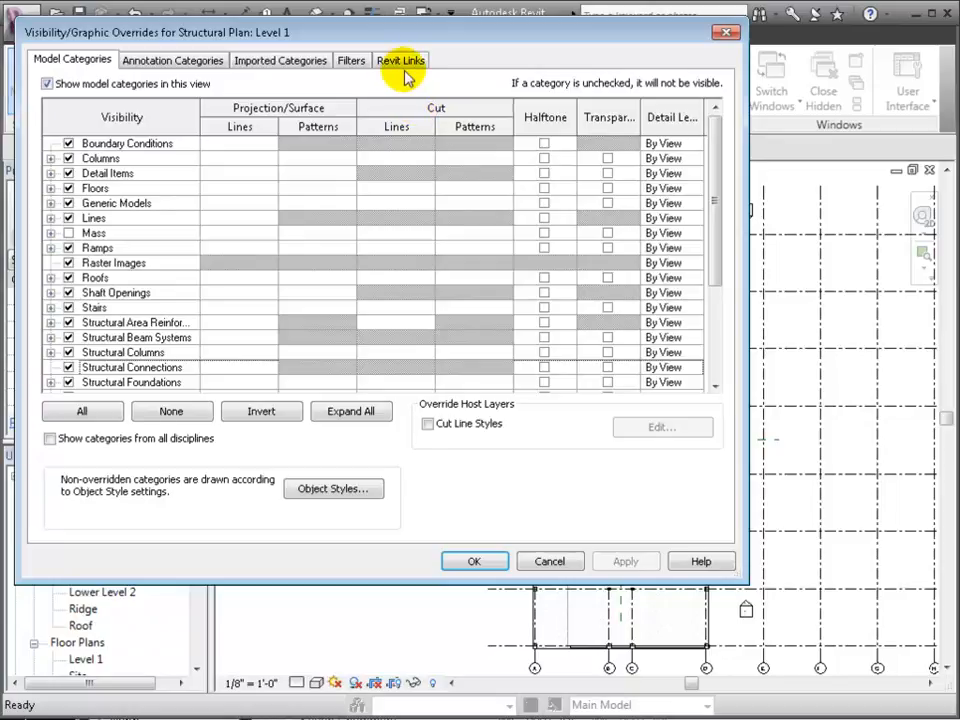
pyautogui.click(400, 60)
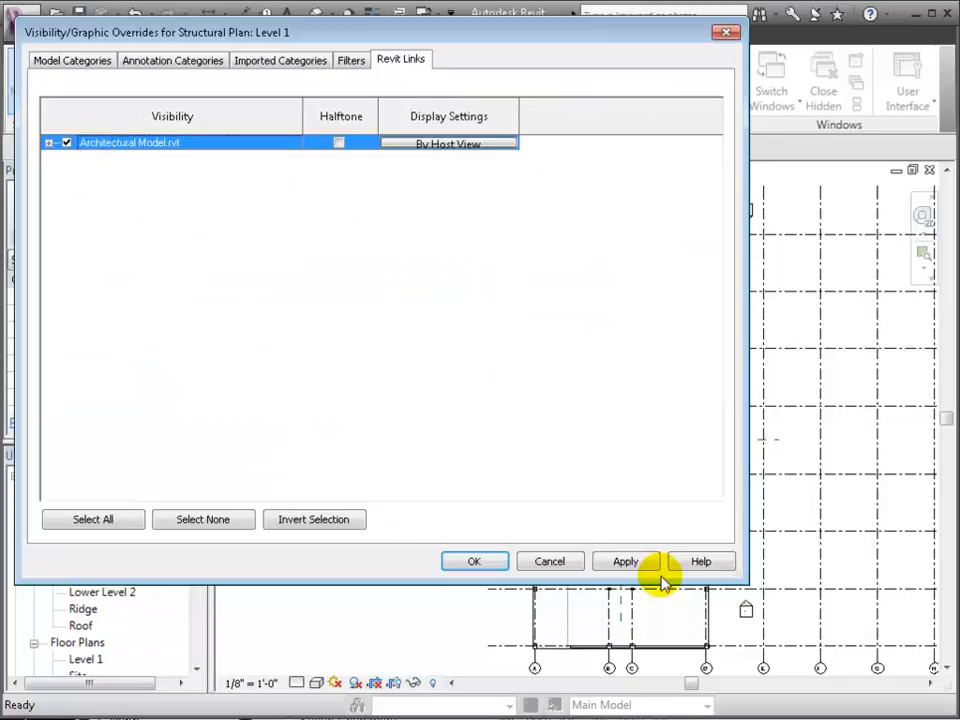
pyautogui.click(474, 561)
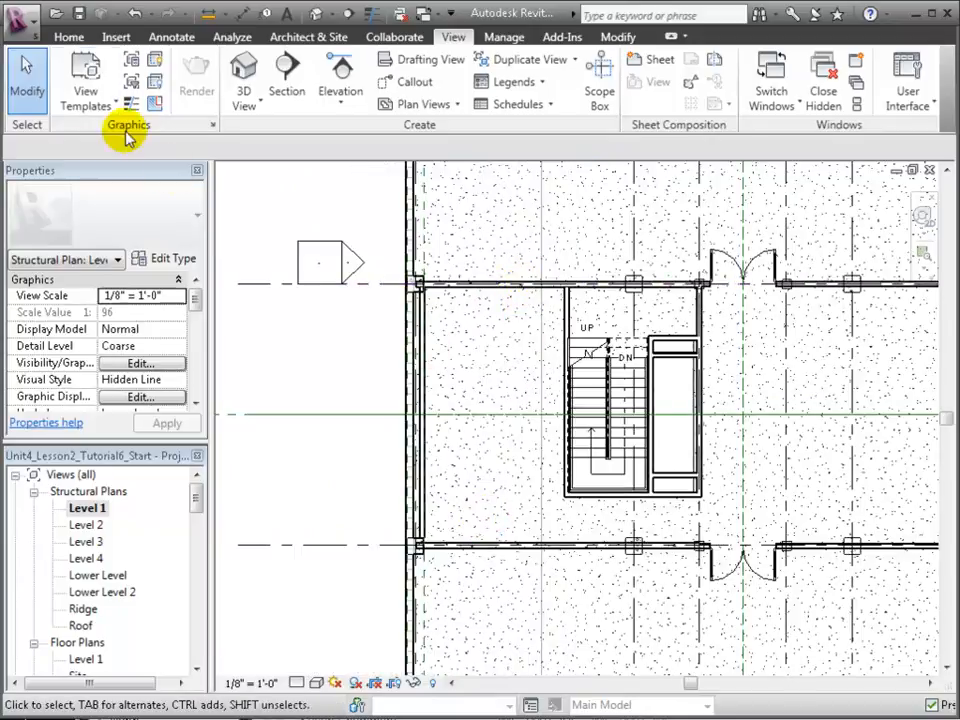
# Start a Structural Wall and duplicate its type as Concrete - 6"
pyautogui.click(69, 37)
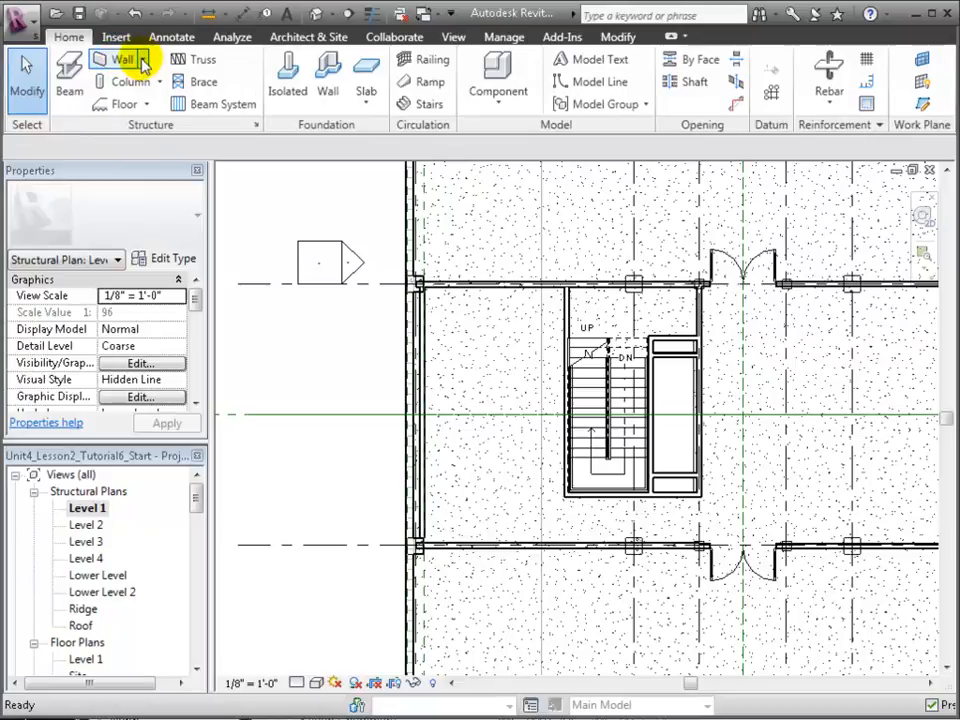
pyautogui.click(120, 58)
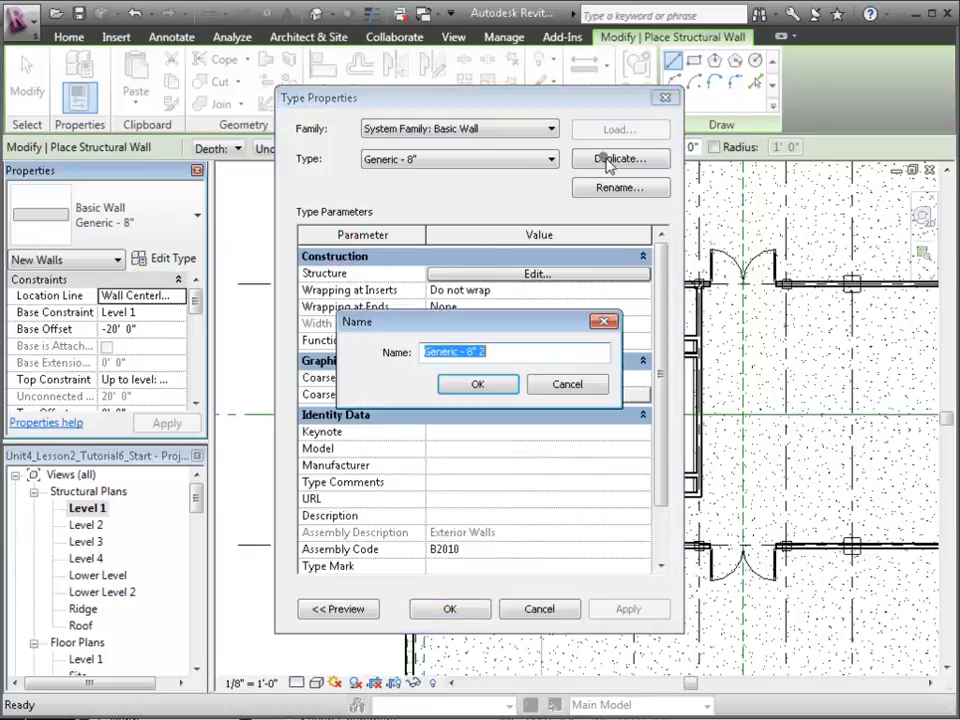
pyautogui.write('Concrete-')
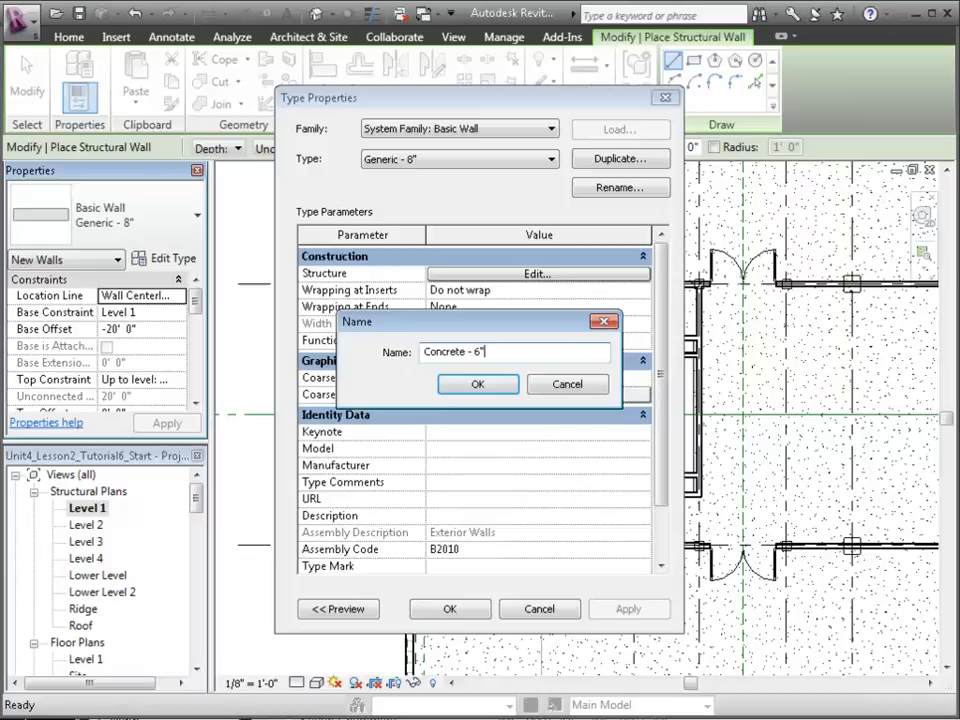
pyautogui.click(478, 384)
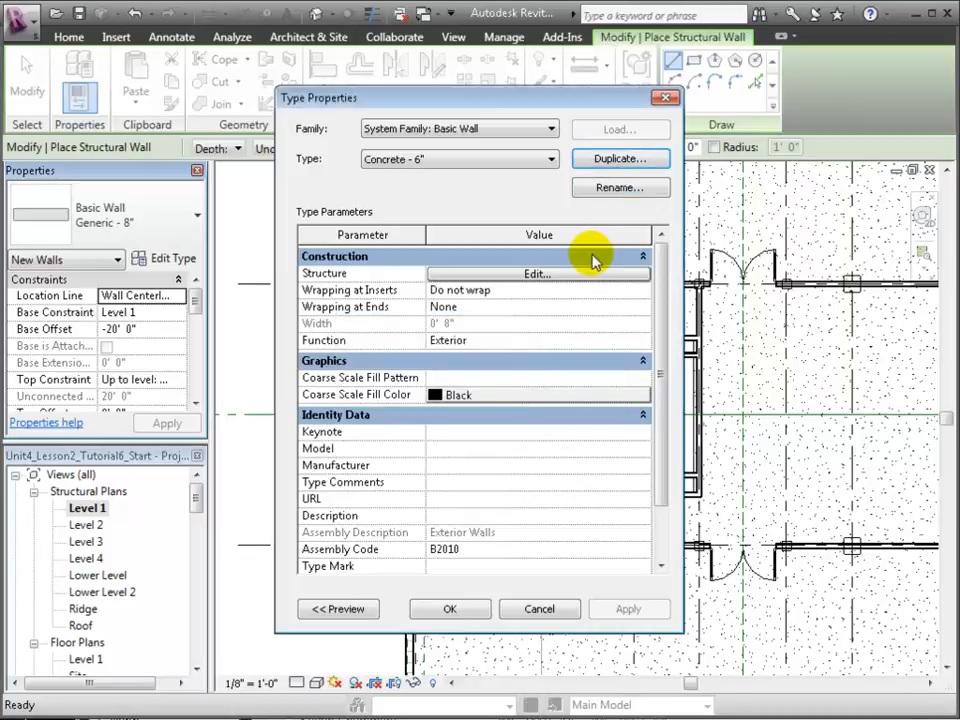
# Give the type a 6" structure layer of Concrete - Cast-in-Place Concrete with render appearance shading
pyautogui.click(537, 273)
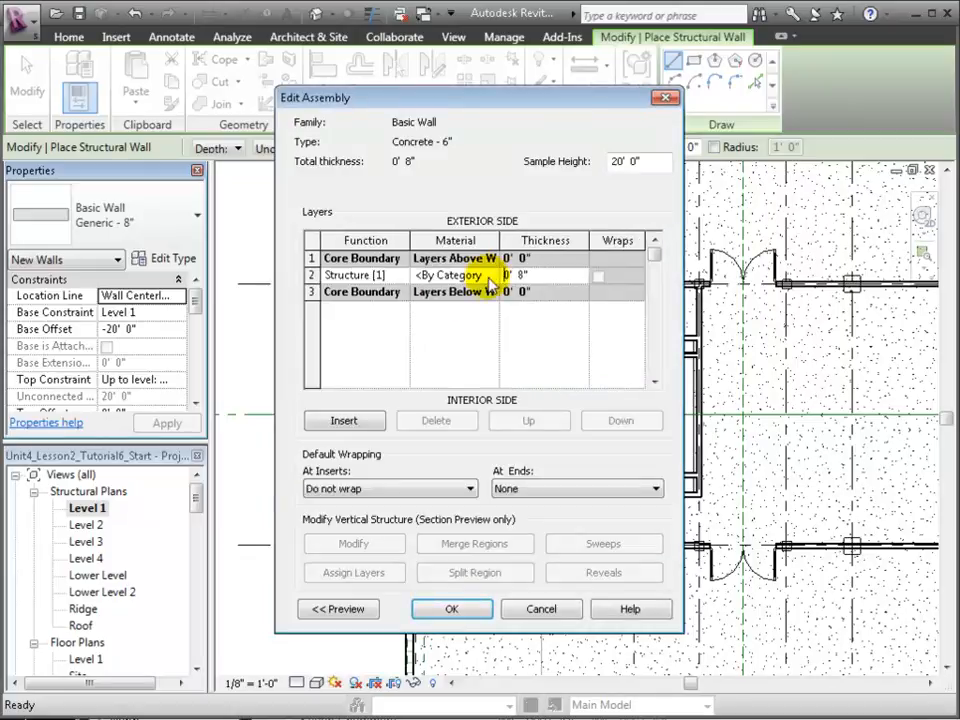
pyautogui.click(454, 275)
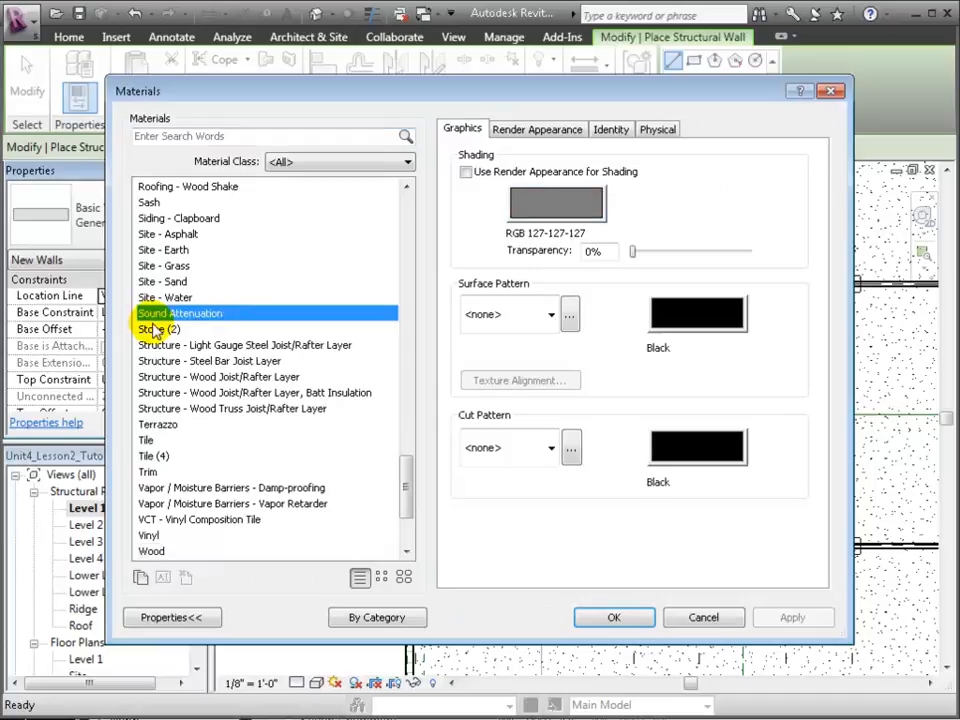
pyautogui.click(214, 249)
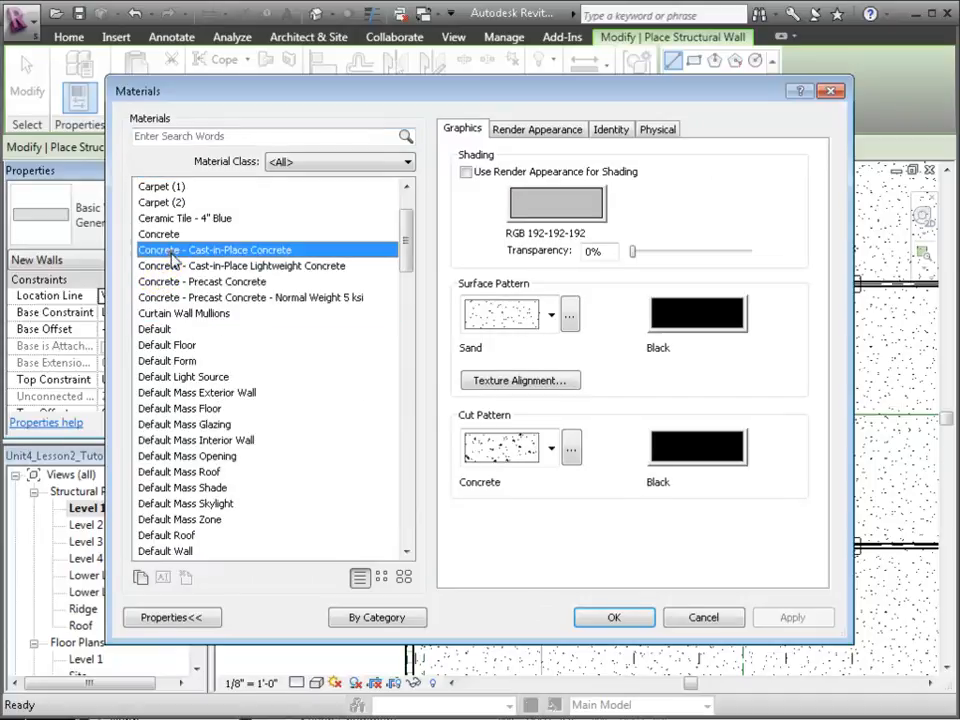
pyautogui.click(465, 172)
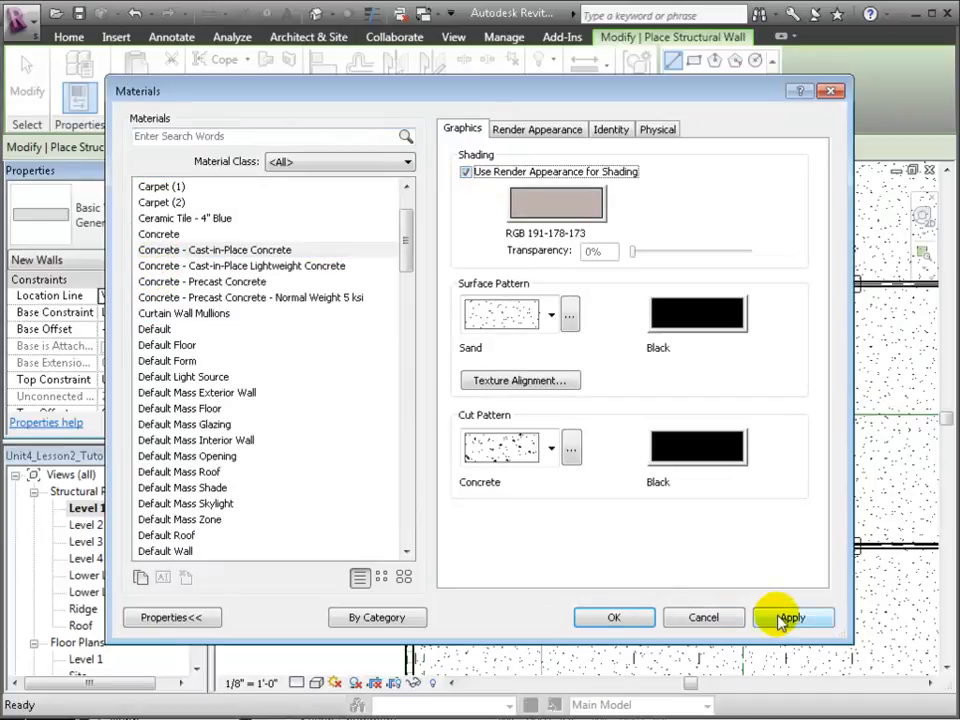
pyautogui.click(792, 617)
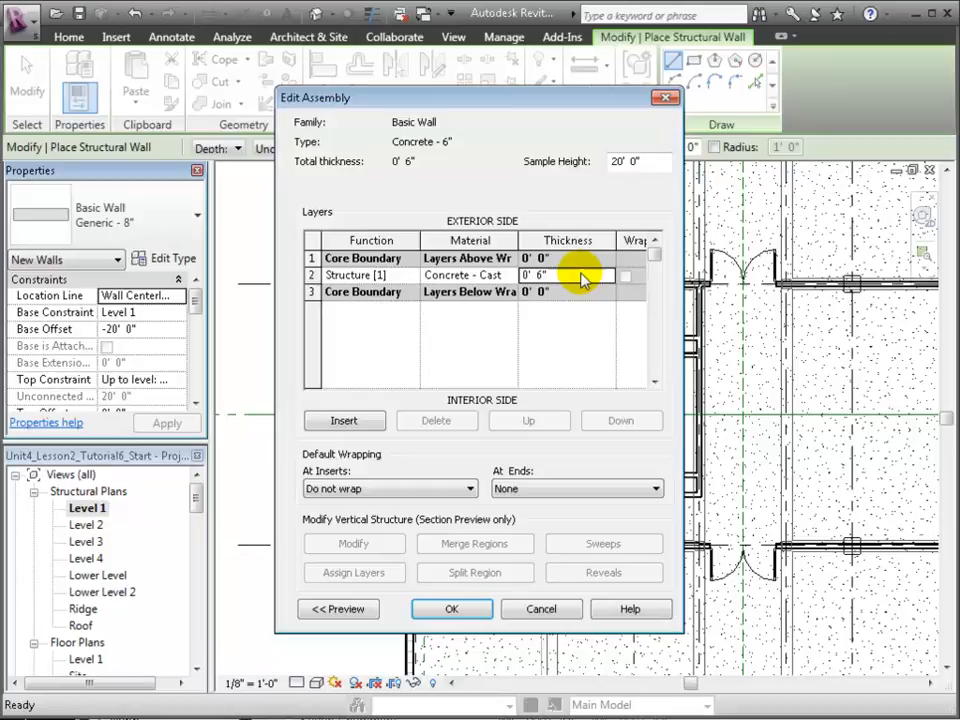
pyautogui.click(451, 609)
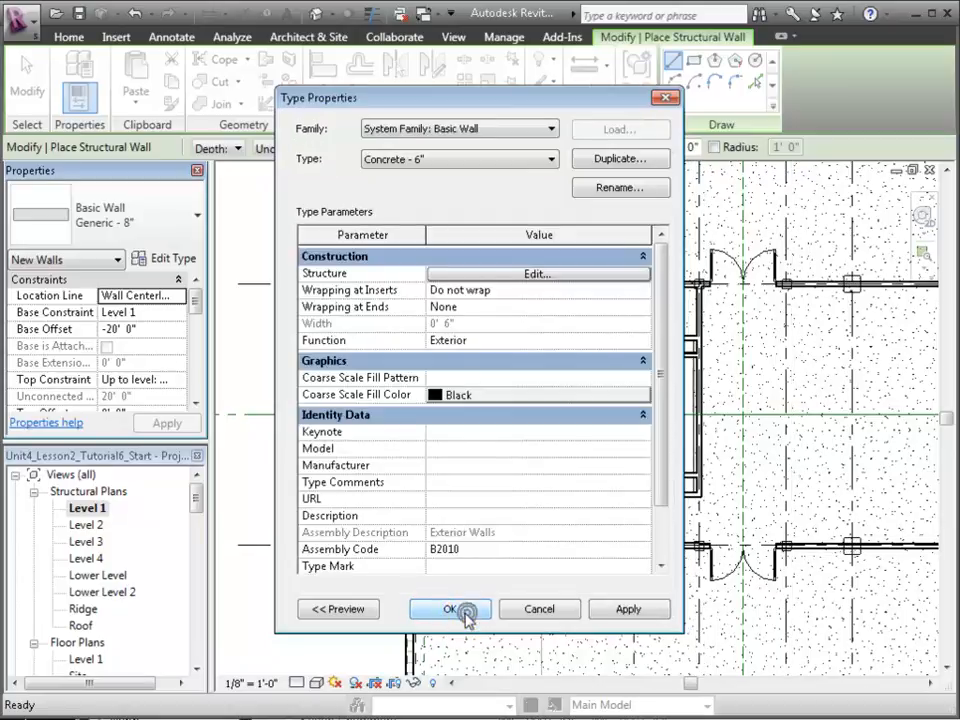
pyautogui.click(449, 609)
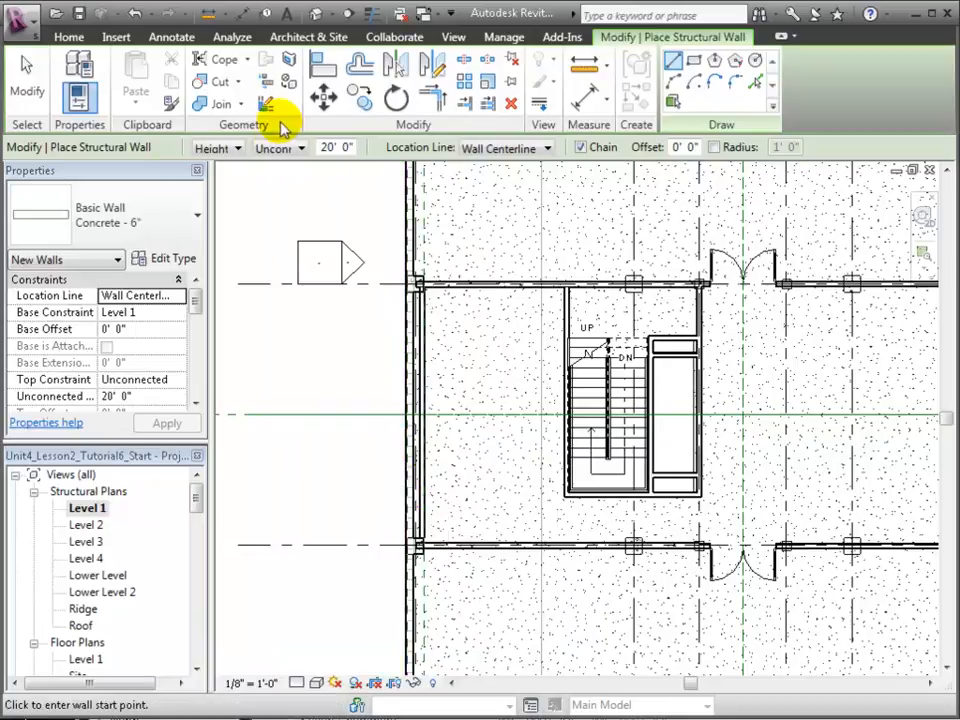
# Set the wall top level and sketch Concrete - 6" shear walls along the stair core
pyautogui.click(300, 148)
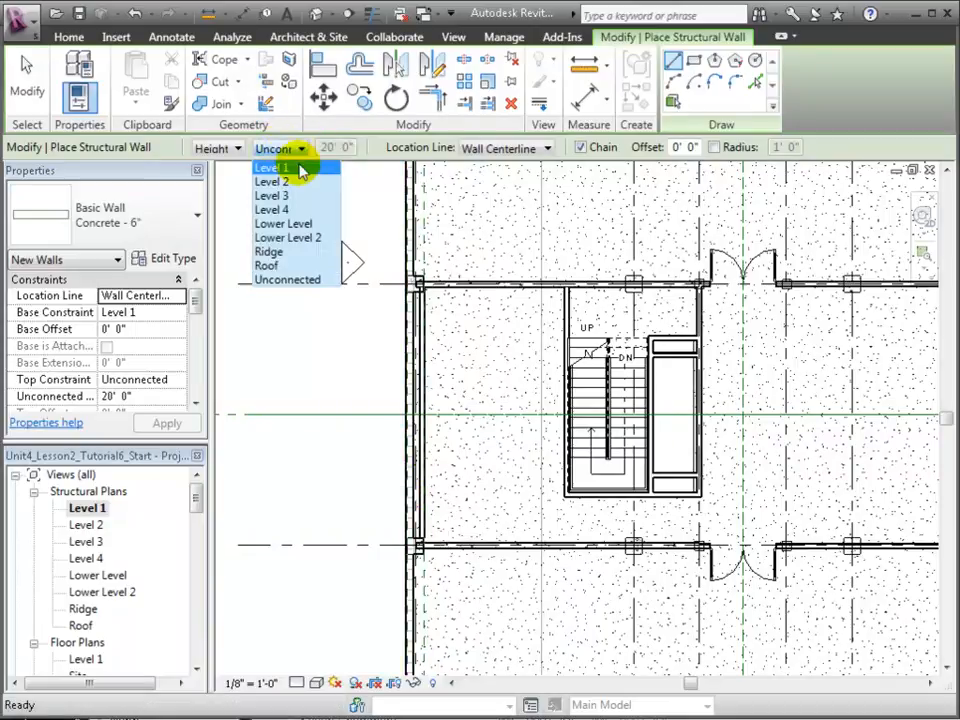
pyautogui.click(272, 181)
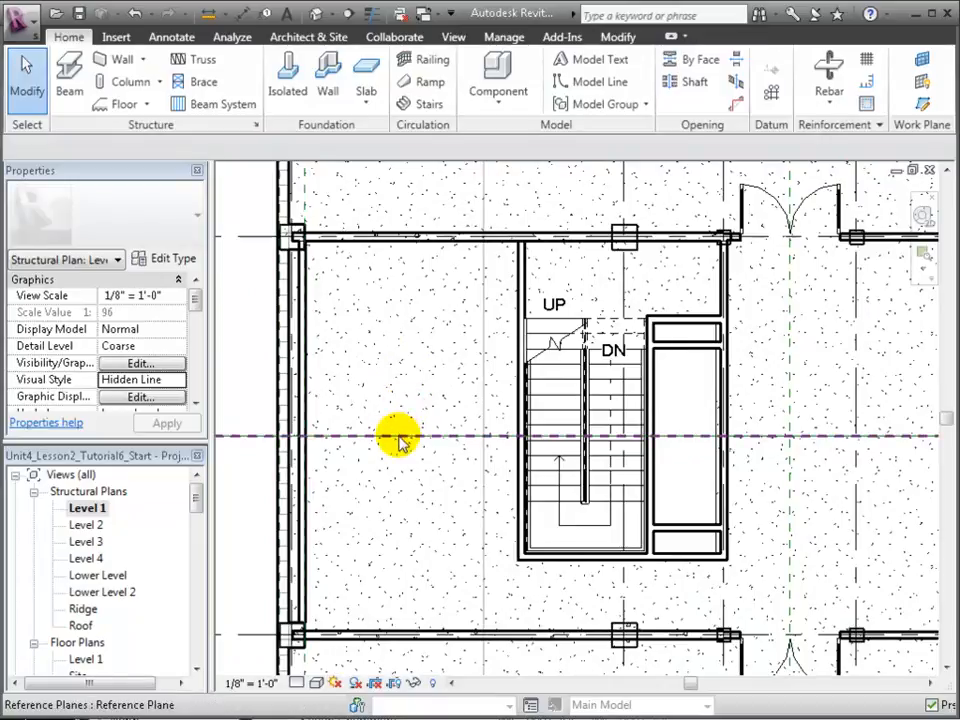
pyautogui.click(400, 240)
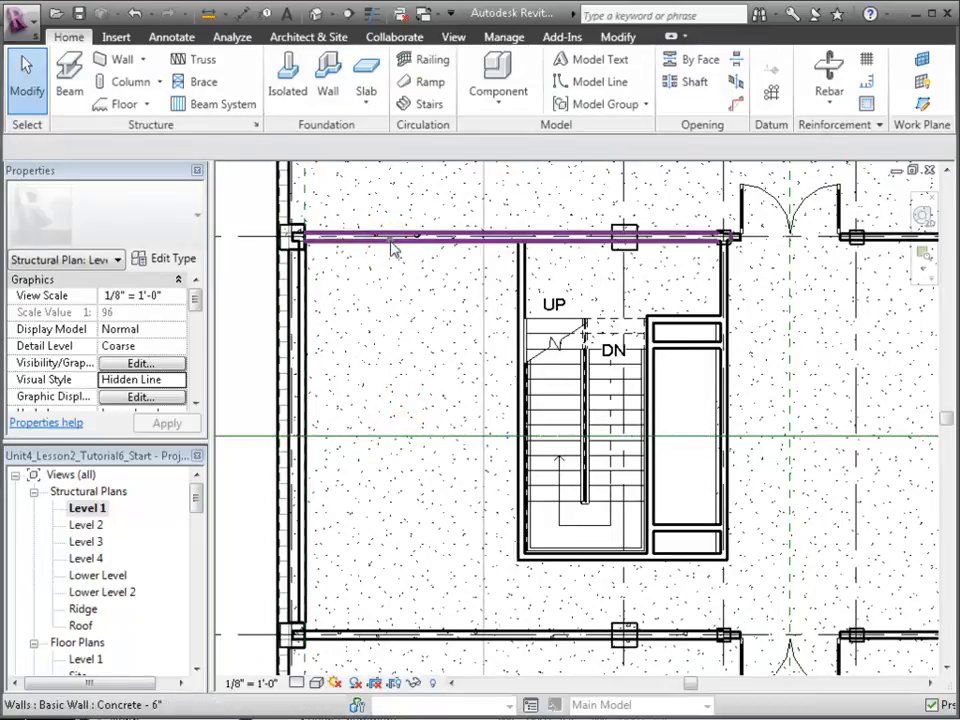
pyautogui.click(390, 238)
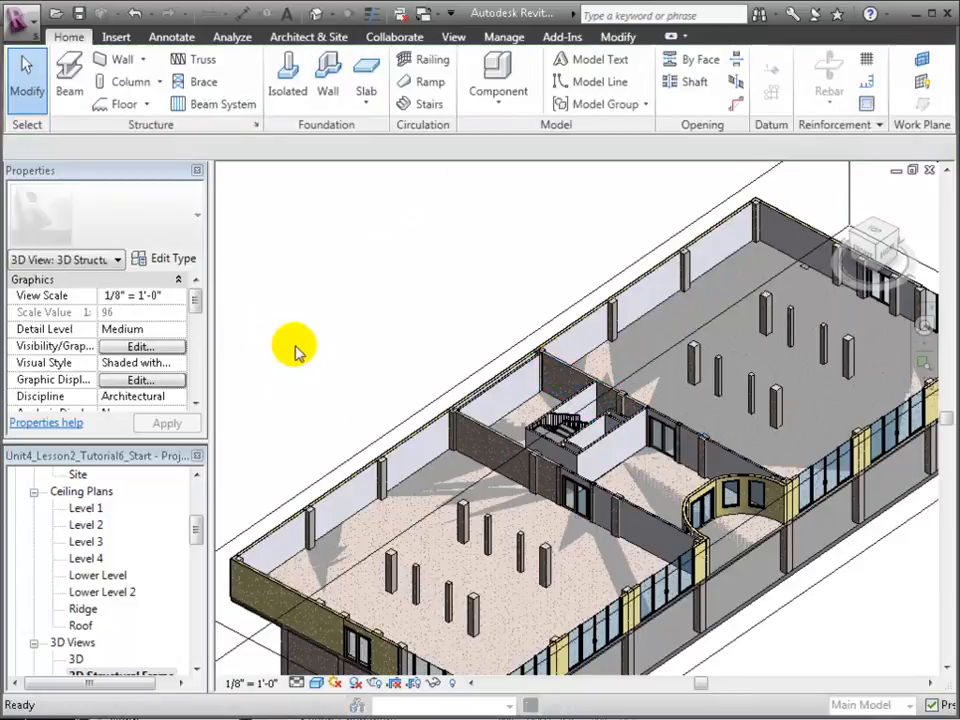
# Uncheck Architectural Model.rvt under Revit Links so only the structure shows
pyautogui.click(141, 346)
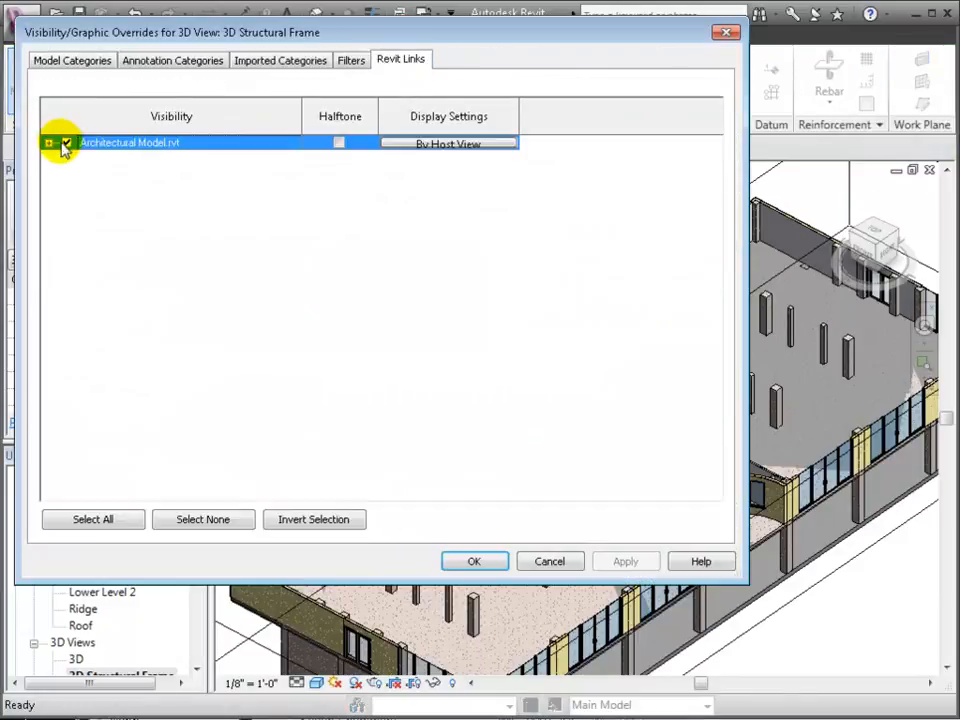
pyautogui.click(474, 561)
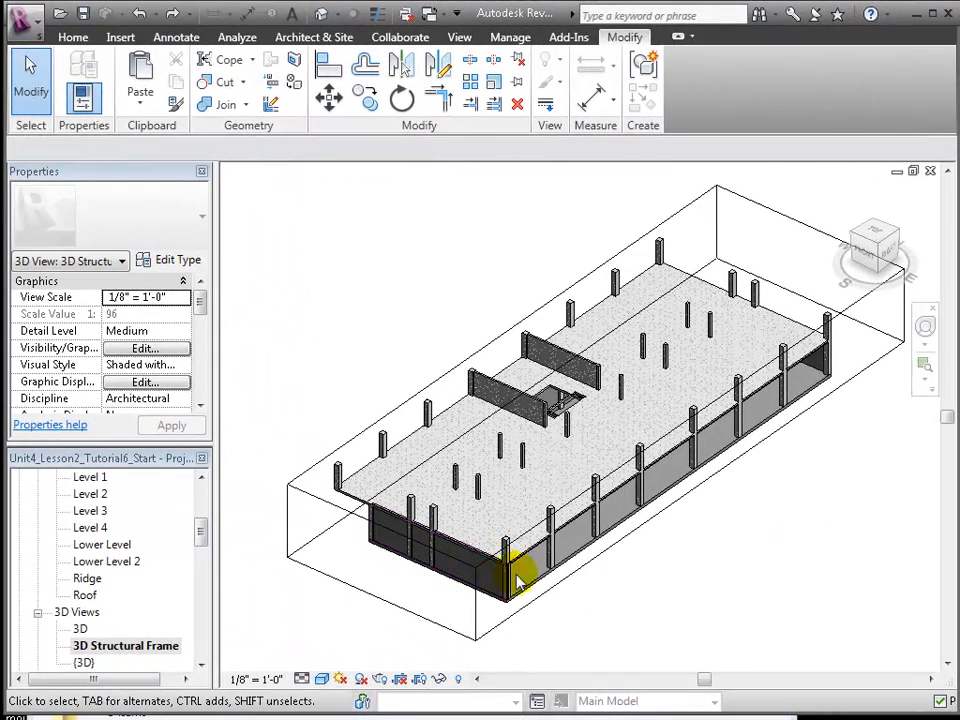
# Orbit to the basement wall and change it to Retaining - 12" Concrete
pyautogui.moveTo(520, 575); pyautogui.dragTo(815, 495)
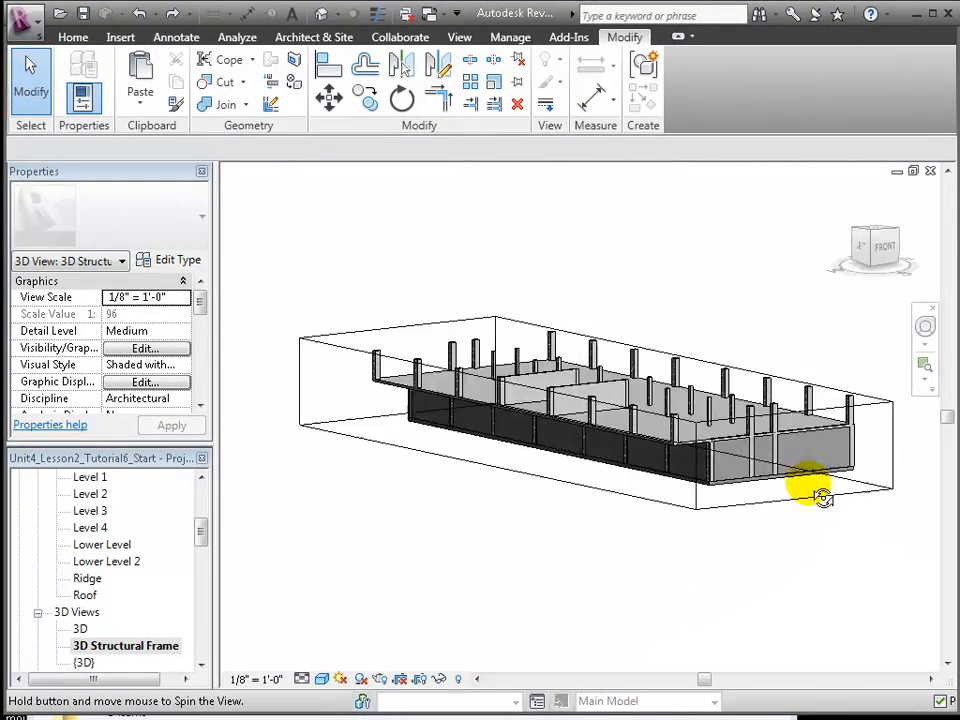
pyautogui.moveTo(810, 490); pyautogui.dragTo(590, 600)
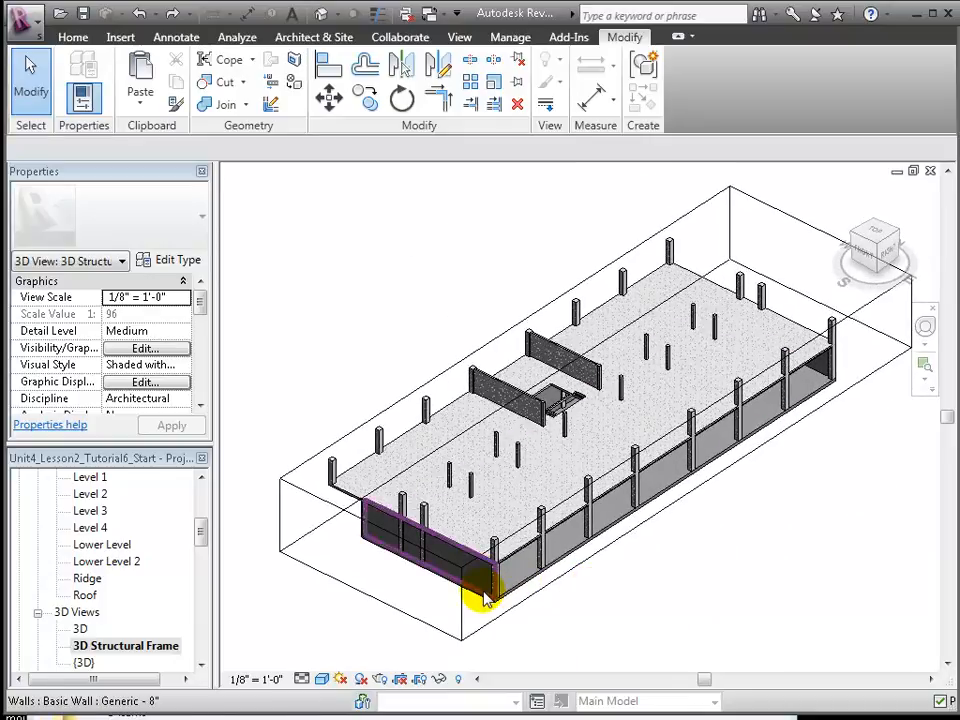
pyautogui.click(200, 216)
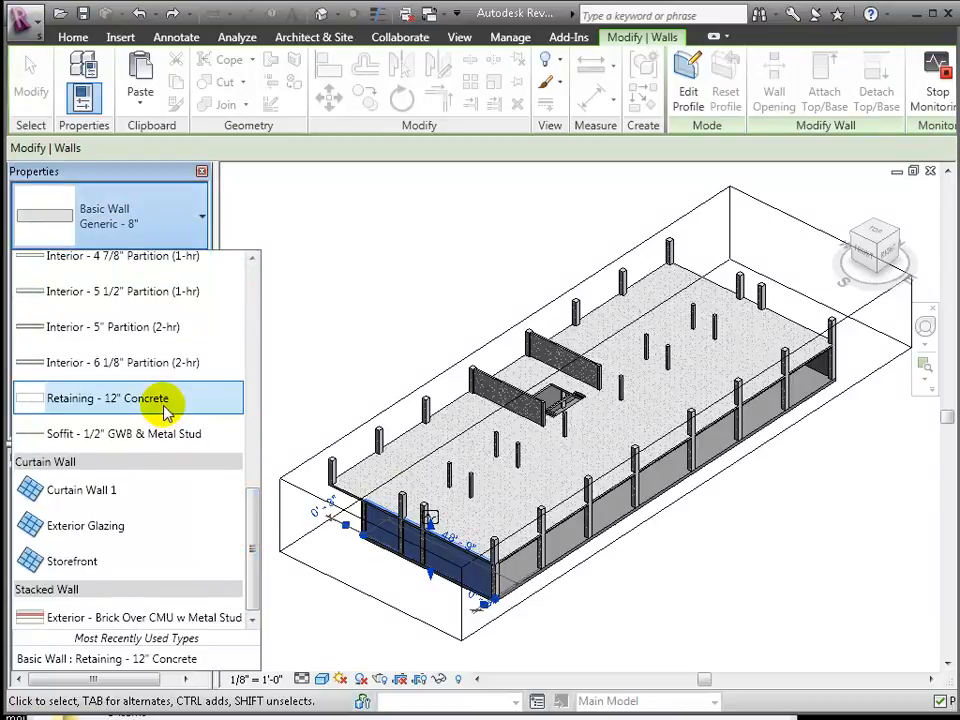
pyautogui.click(108, 398)
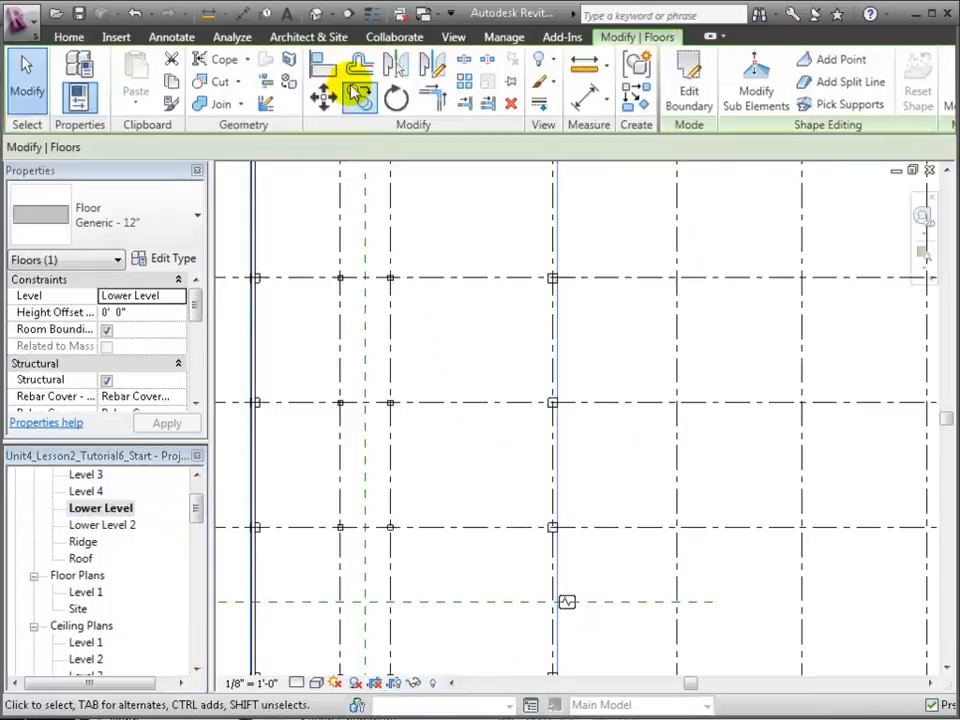
# Start Foundation > Slab from the Home tab to sketch the lower-level slab
pyautogui.click(69, 37)
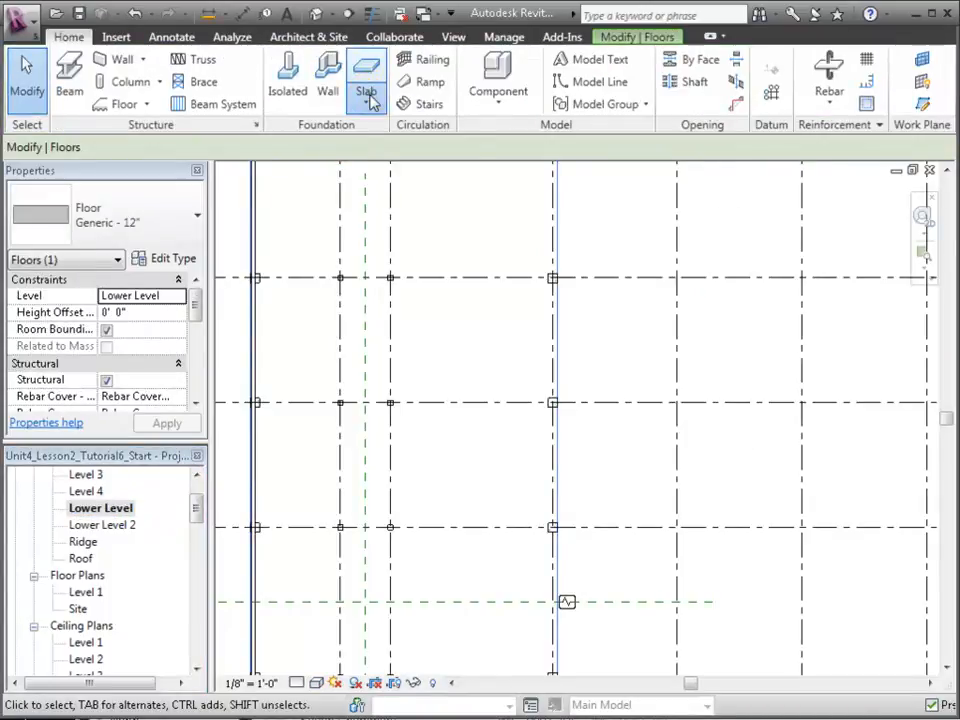
pyautogui.click(366, 75)
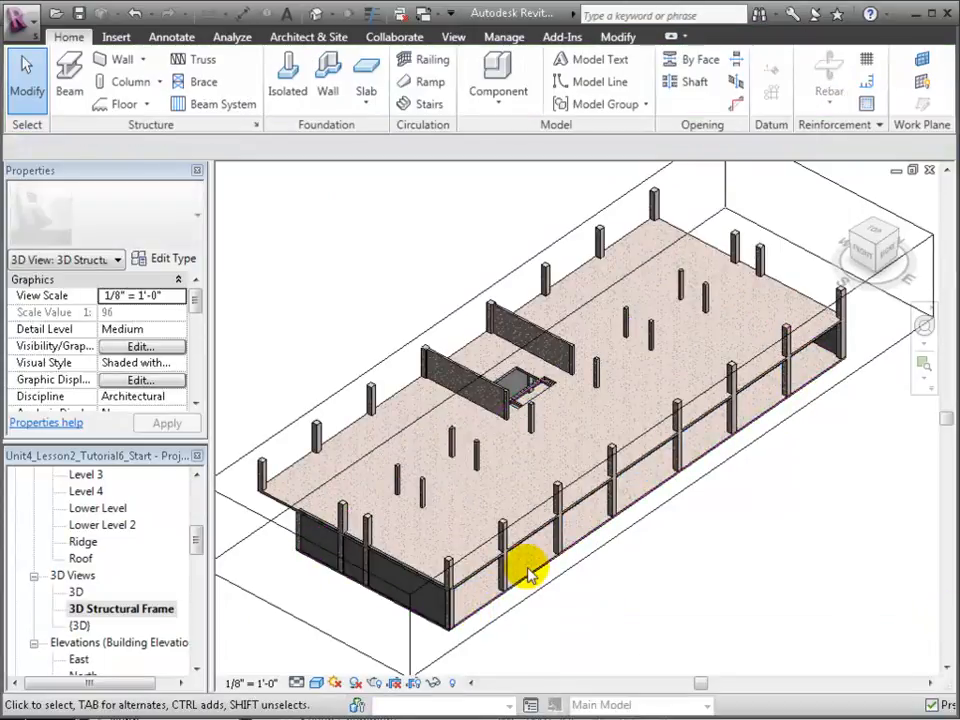
# Select the slab and place wall foundations under the basement retaining walls
pyautogui.click(530, 575)
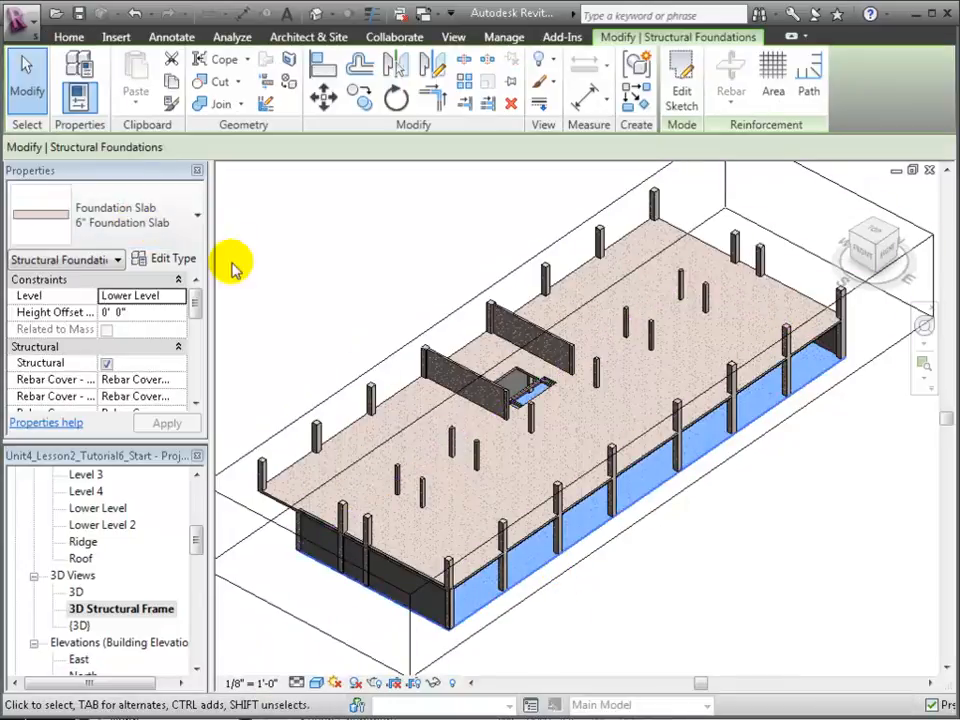
pyautogui.click(69, 37)
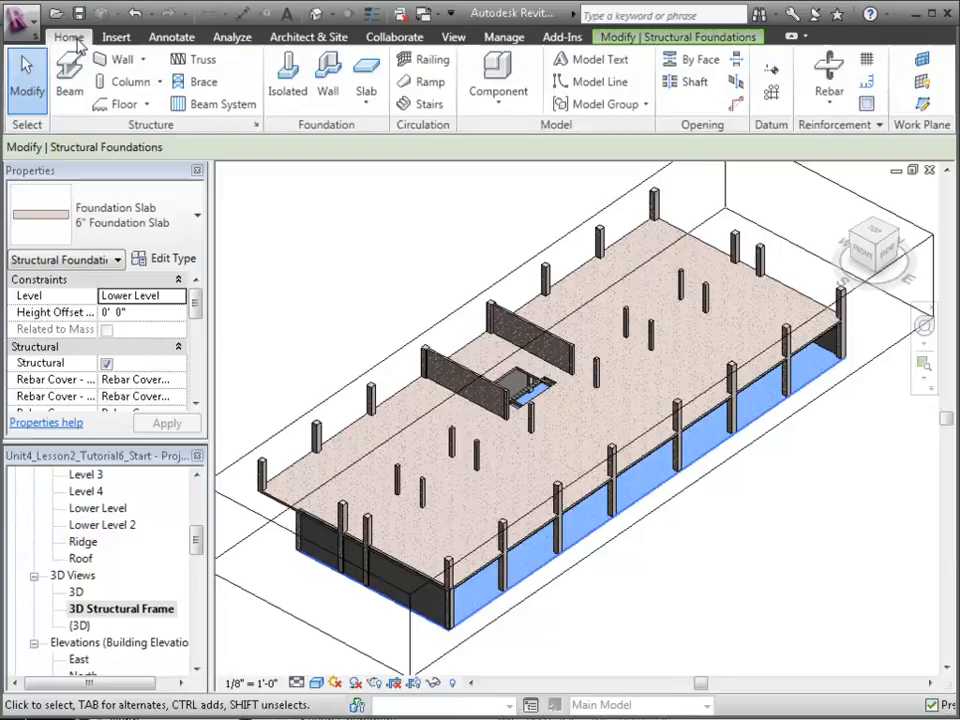
pyautogui.moveTo(328, 81)
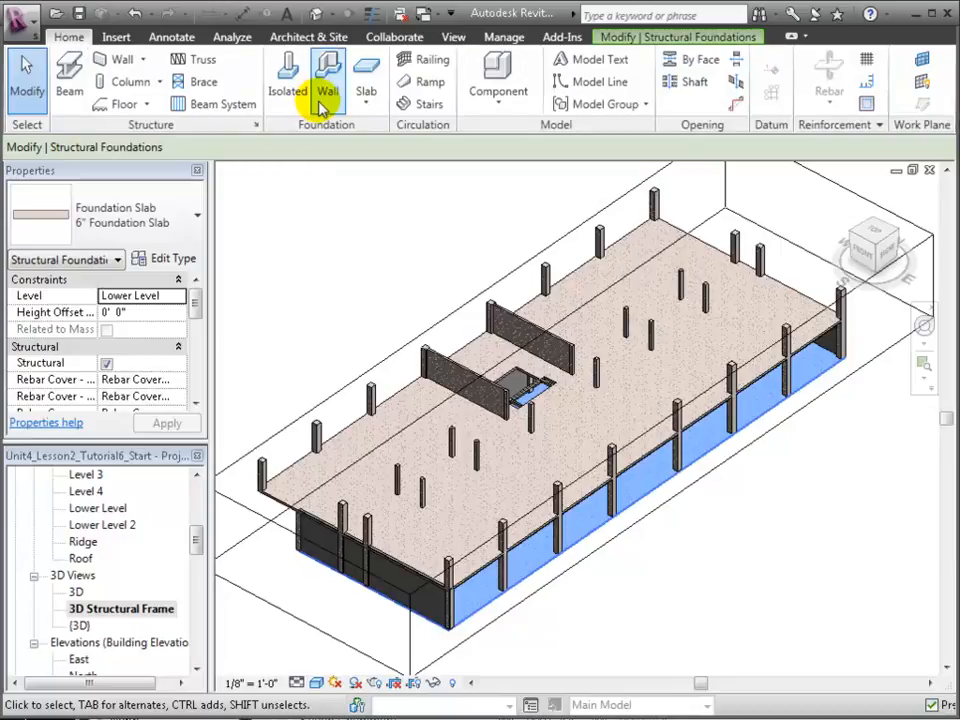
pyautogui.click(328, 81)
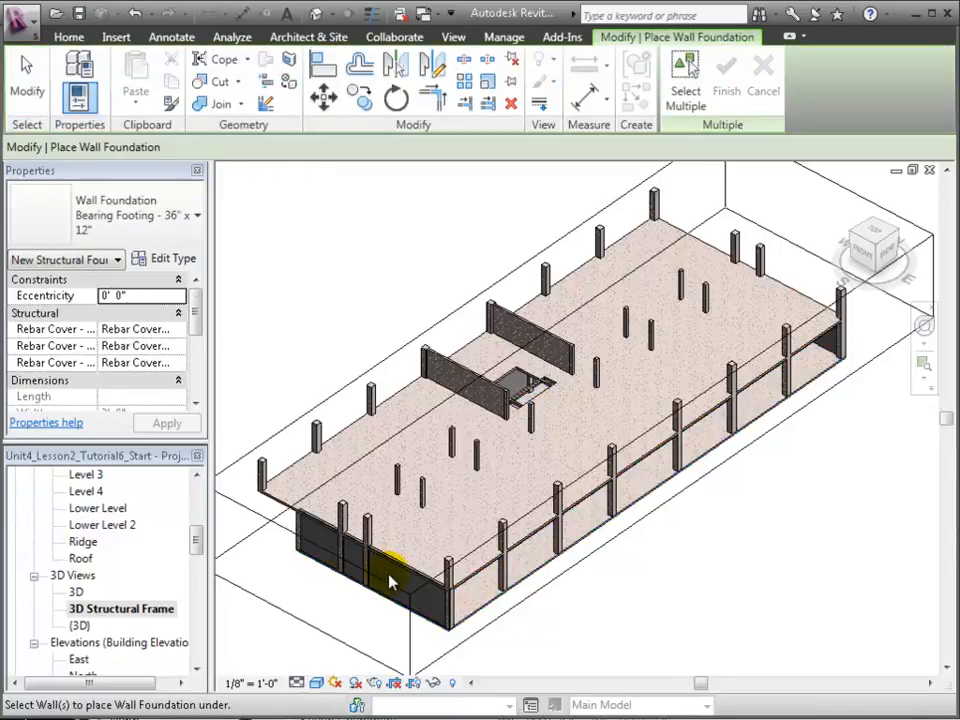
pyautogui.click(390, 570)
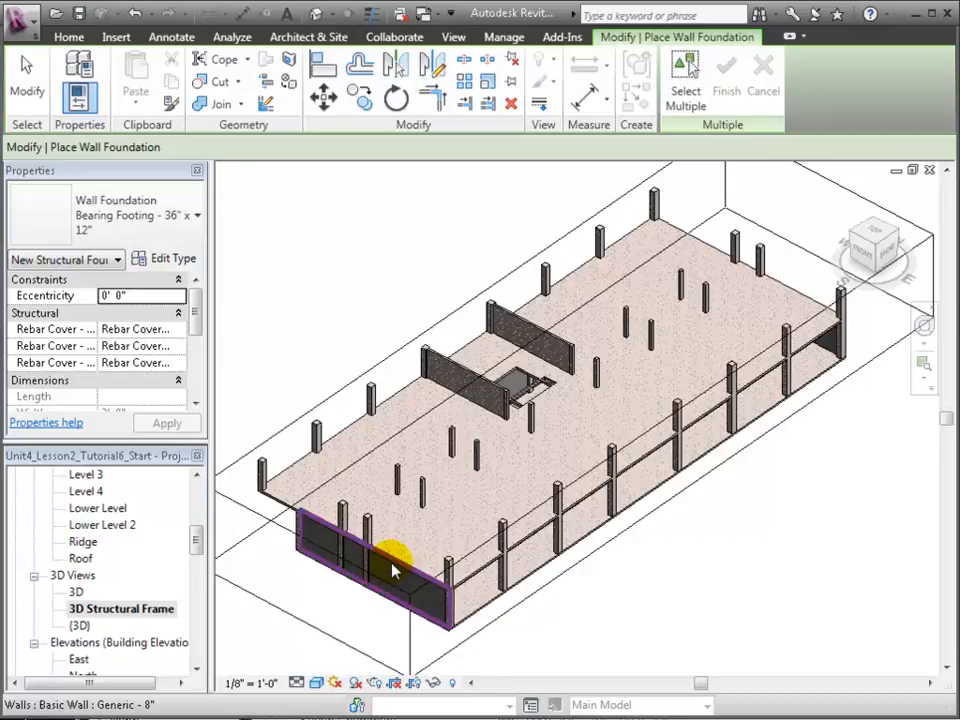
pyautogui.click(390, 565)
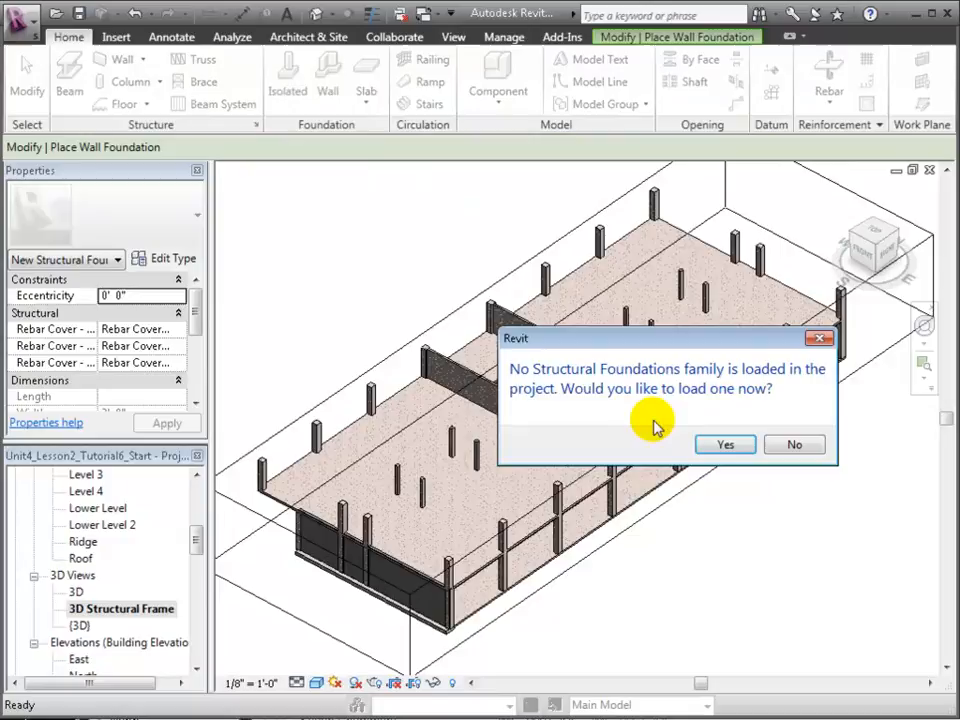
# Load Footing-Rectangular from Structural > Foundations and set isolated footings to Lower Level
pyautogui.click(724, 444)
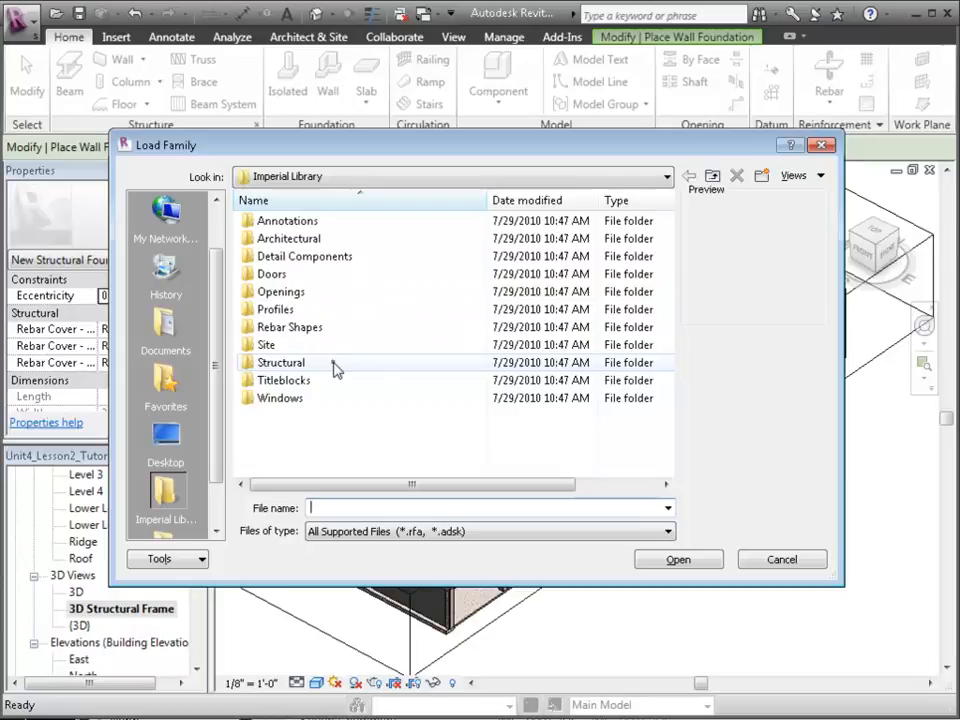
pyautogui.doubleClick(281, 362)
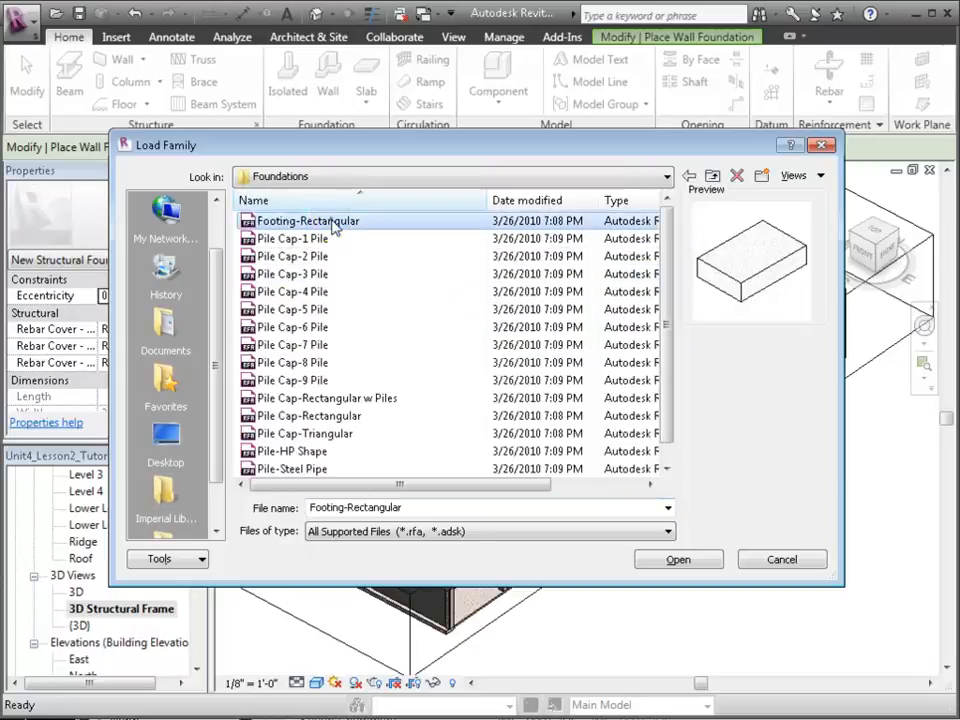
pyautogui.click(678, 559)
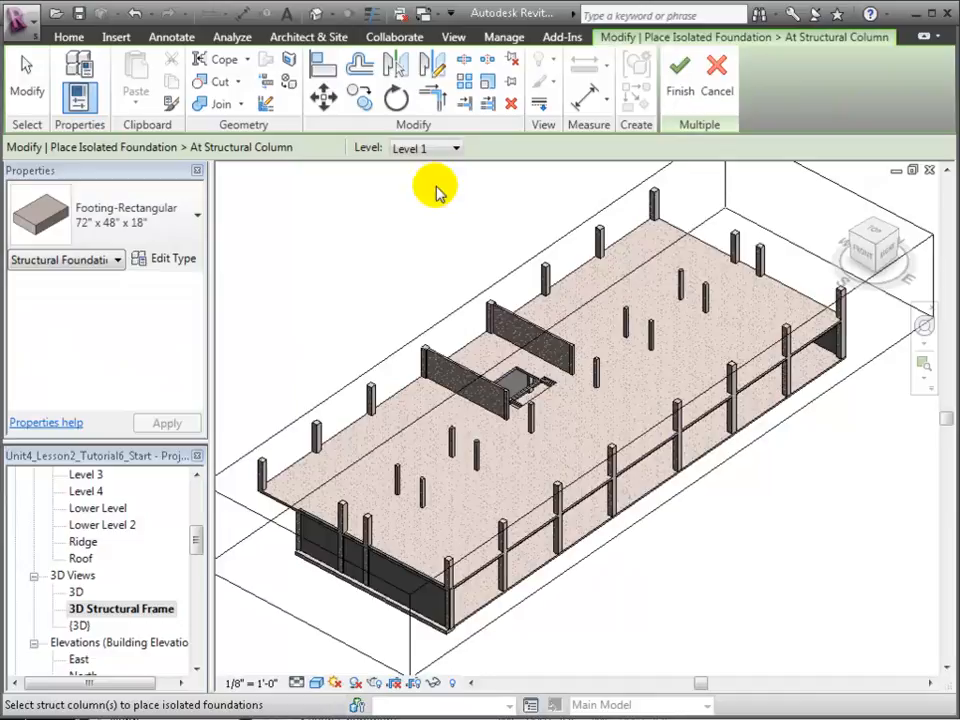
pyautogui.click(445, 148)
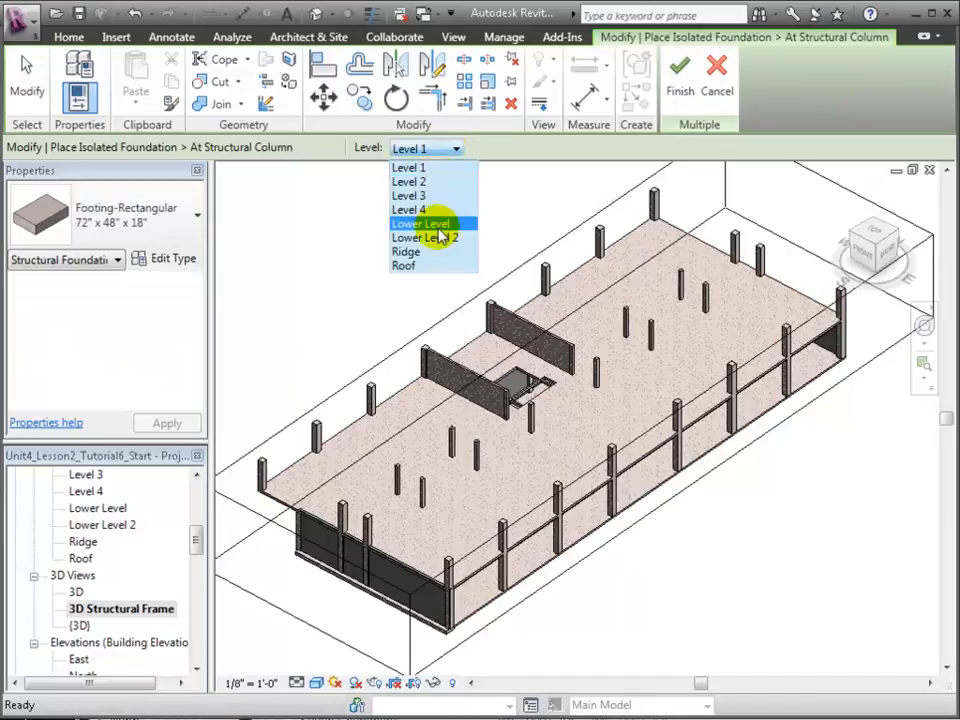
pyautogui.click(420, 224)
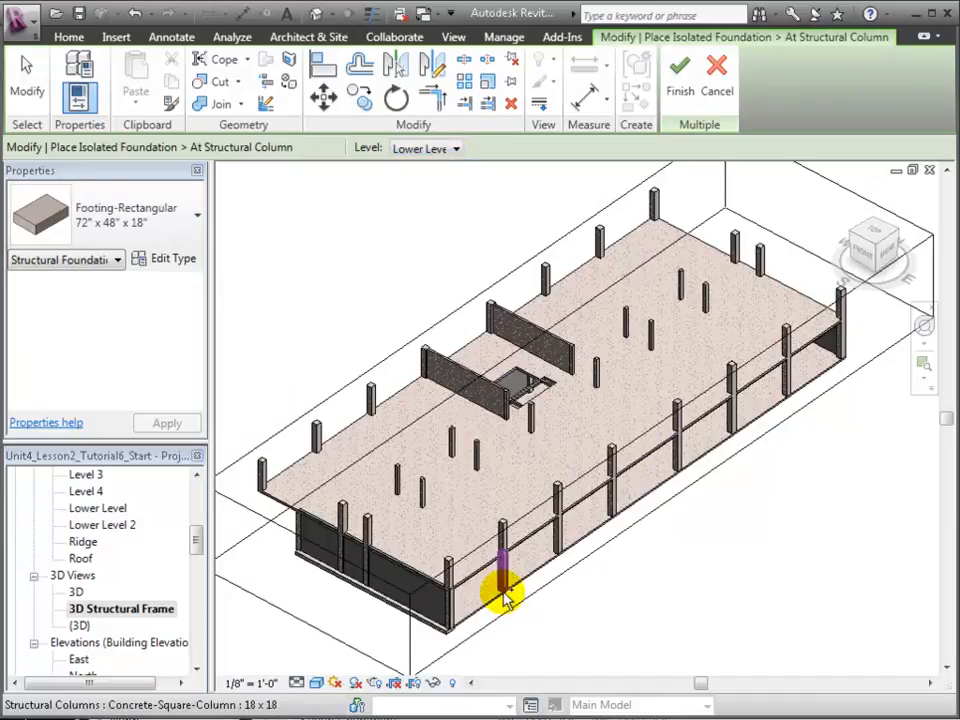